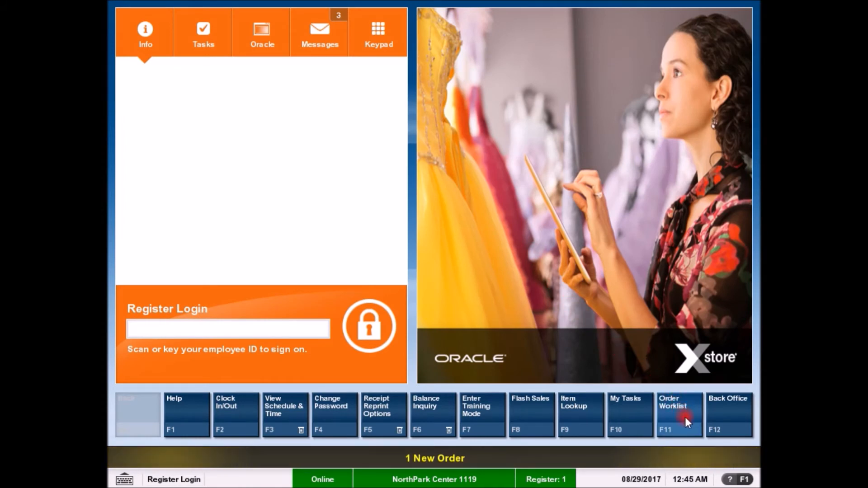
Sign in to the Order Worklist as employee 100, showing pending pickup order 1351-001
left_click(679, 414)
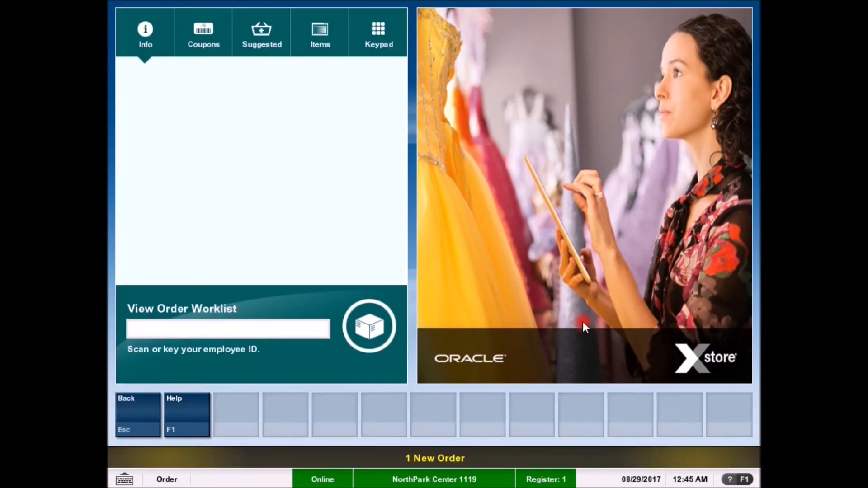
type("100")
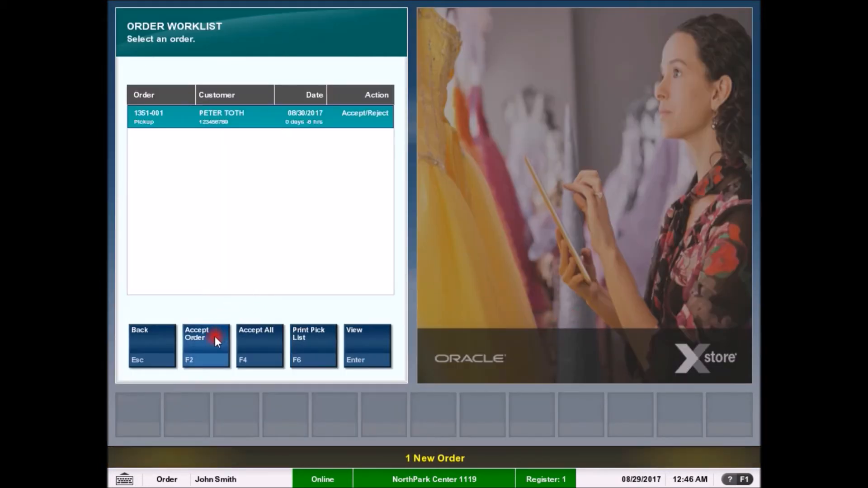
Accept order 1351-001 and confirm, so the coffee mug item shows Accepted
left_click(205, 342)
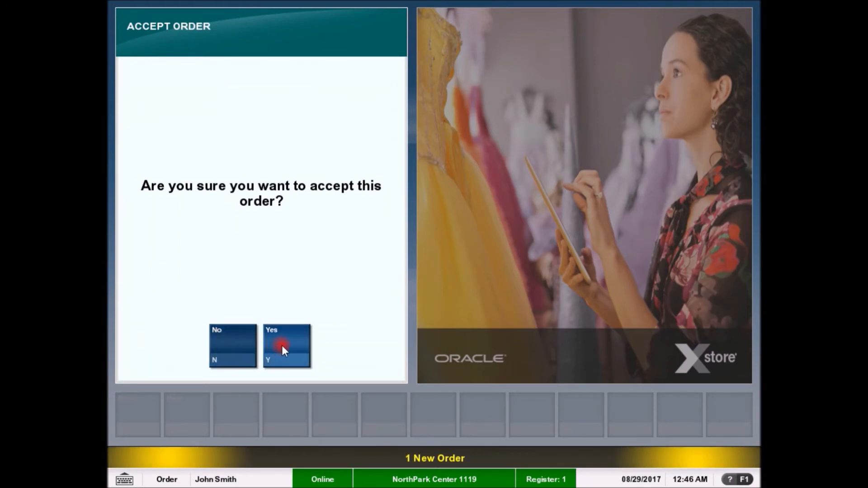
left_click(286, 343)
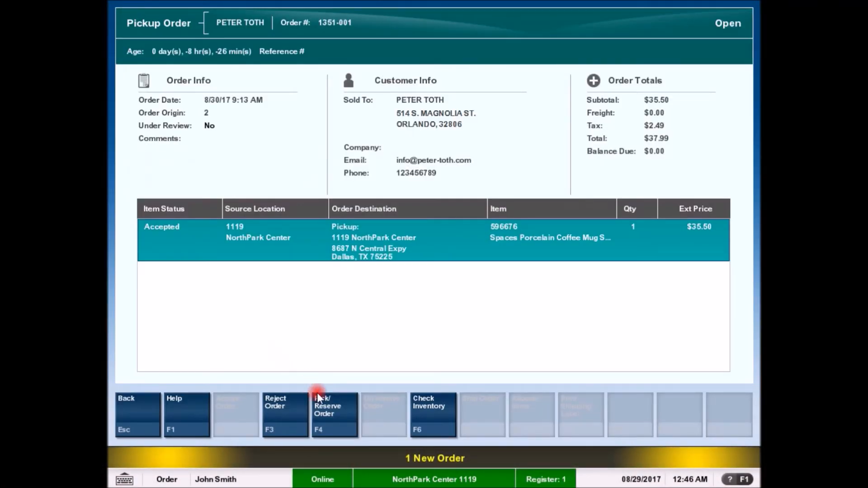
Pick and reserve the mug for customer pickup and acknowledge the Picked/Reserved message
left_click(334, 414)
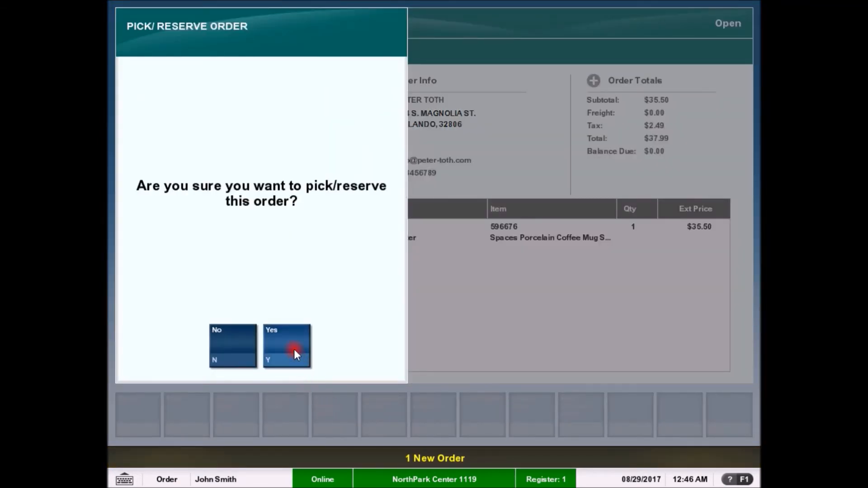
left_click(286, 346)
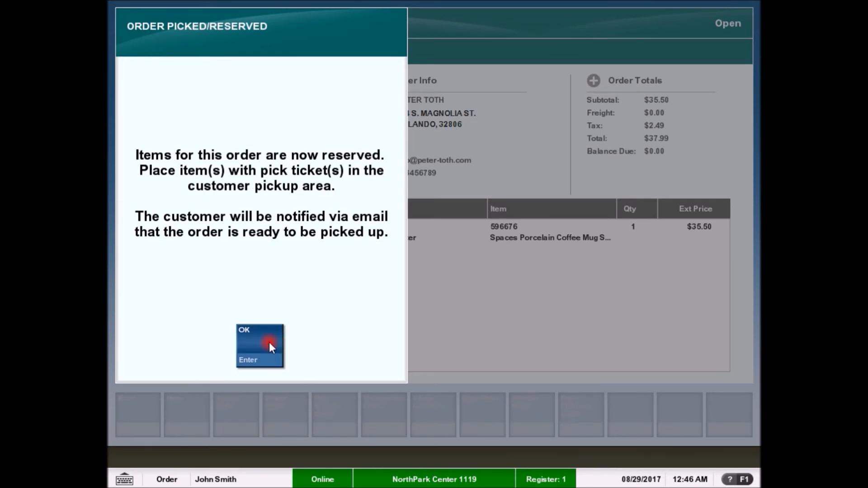
left_click(260, 342)
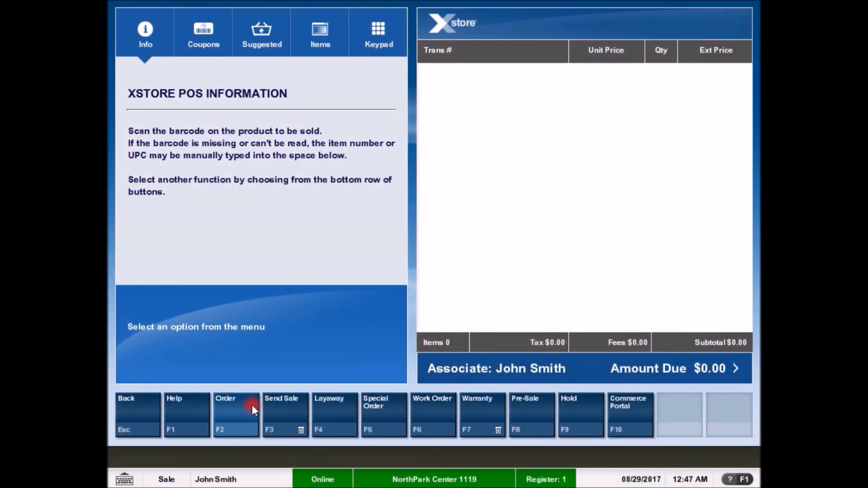
Search order ID 13 and load order 1351-001, Ready for Pickup with zero balance
left_click(236, 414)
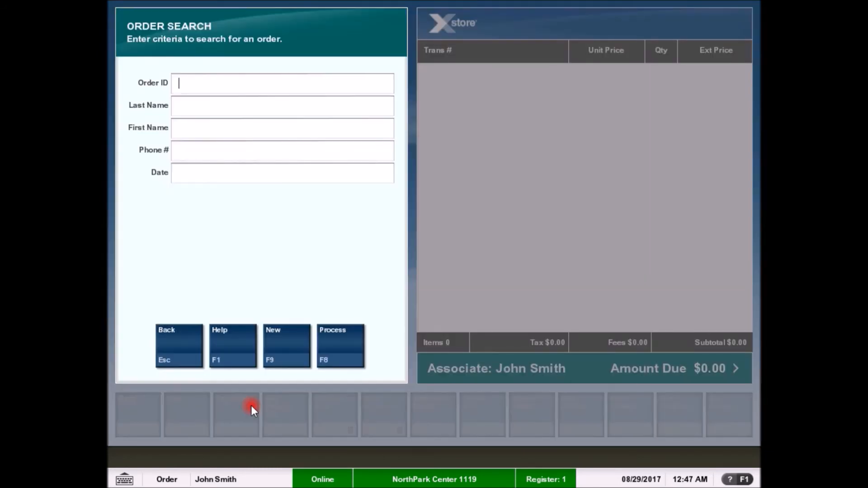
type("1351-0")
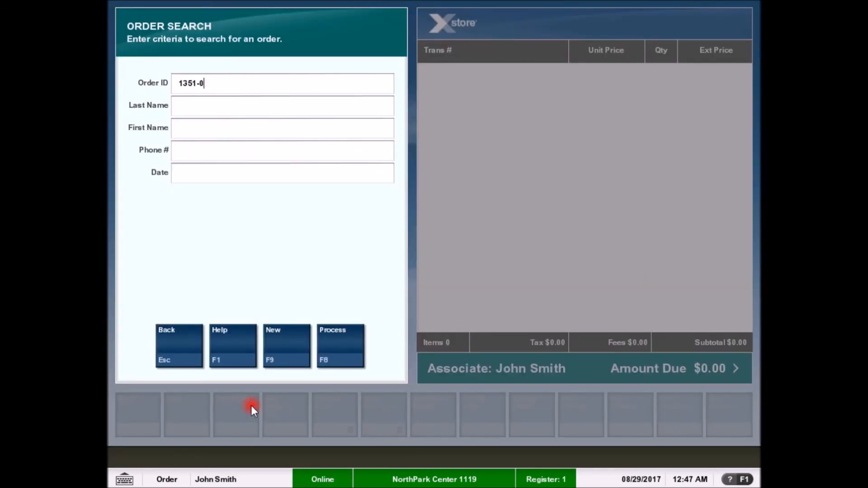
left_click(340, 345)
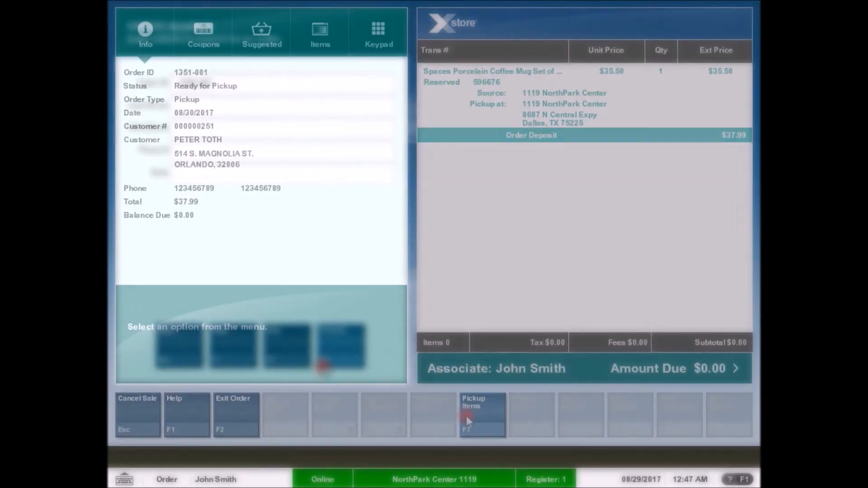
Hand over the reserved mug and complete the transaction, reaching the receipt method prompt
left_click(481, 414)
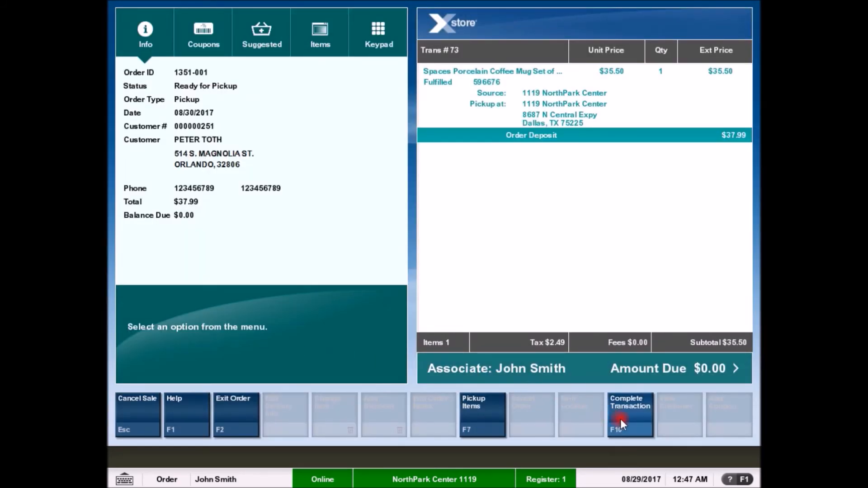
left_click(630, 414)
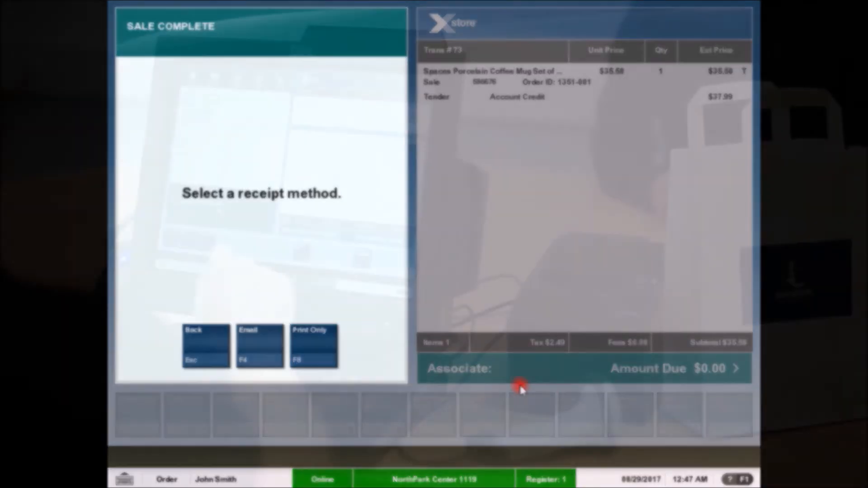